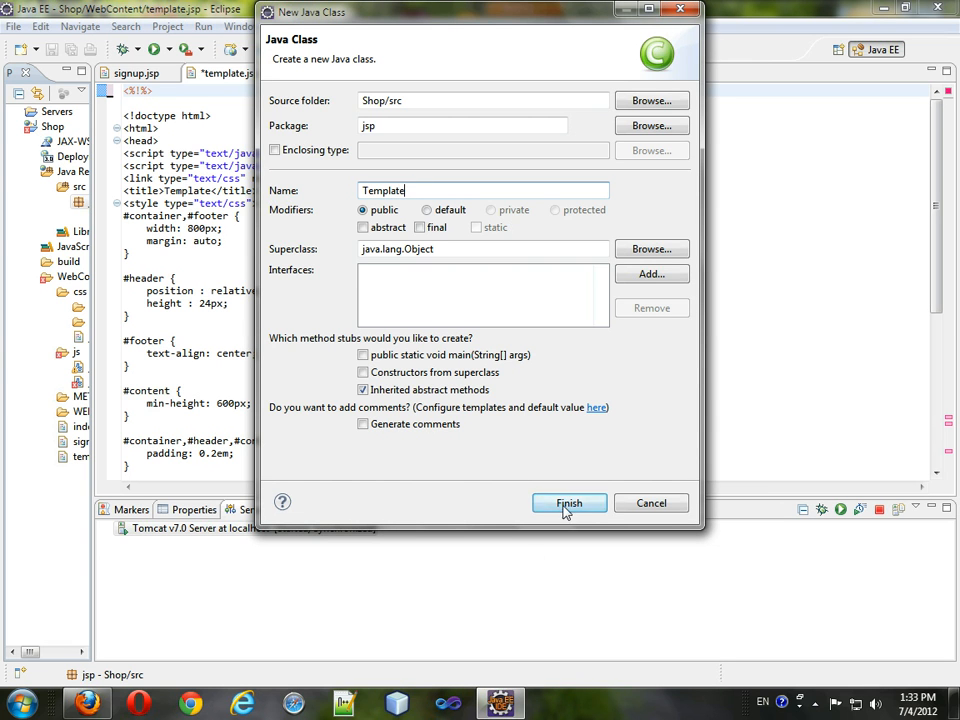
Create the Template class in package jsp and return to template.jsp to start its page import
left_click(569, 503)
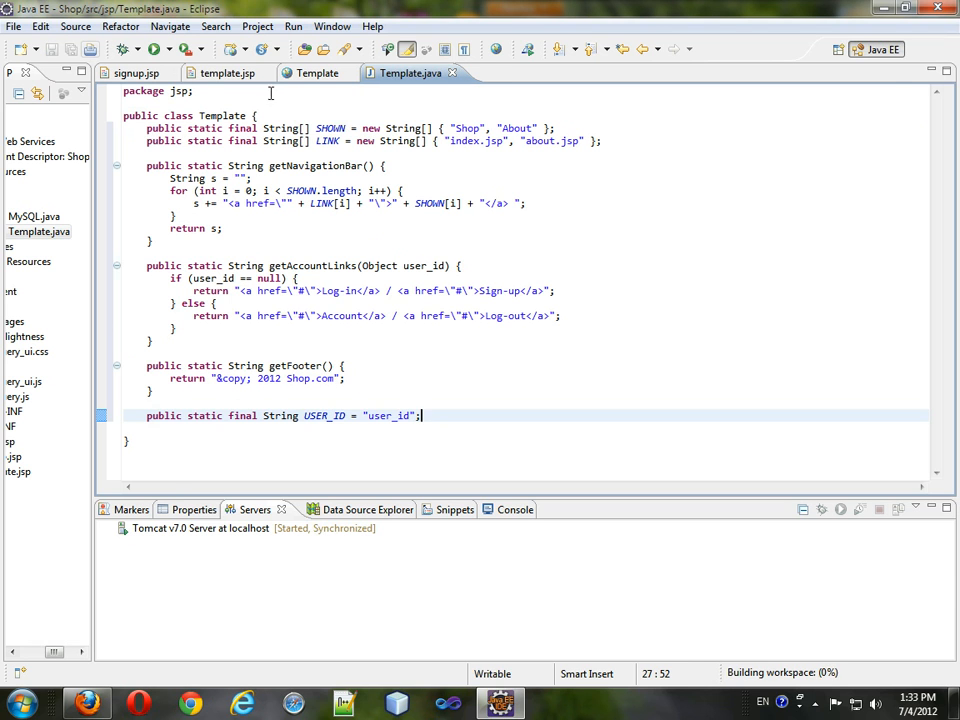
left_click(228, 72)
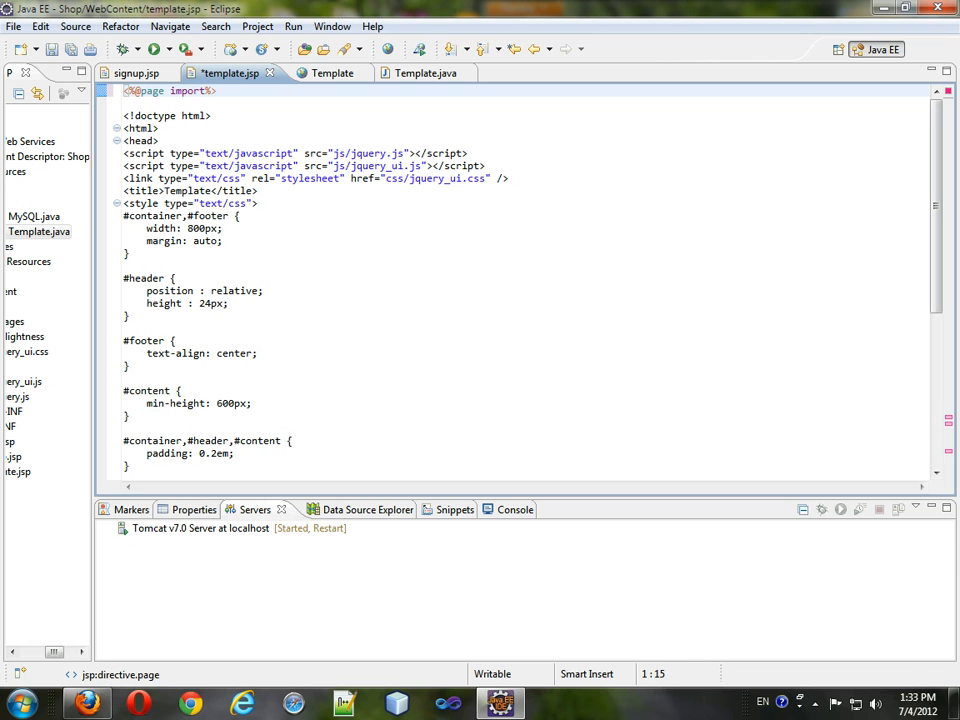
Complete the page directive in template.jsp with import="jsp.*"
type("temp")
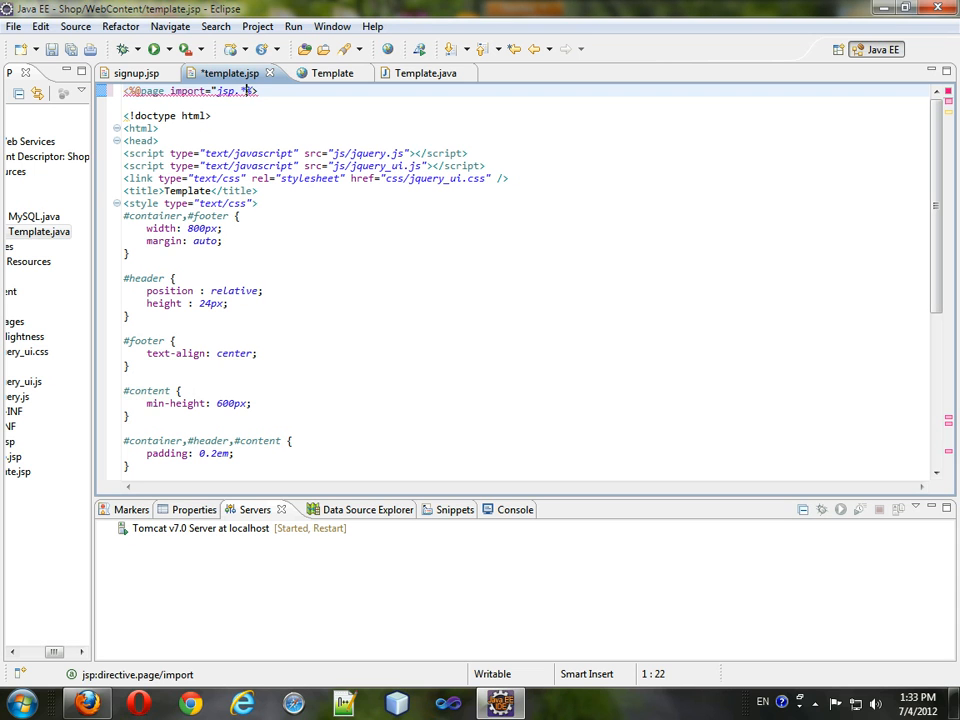
type("*")
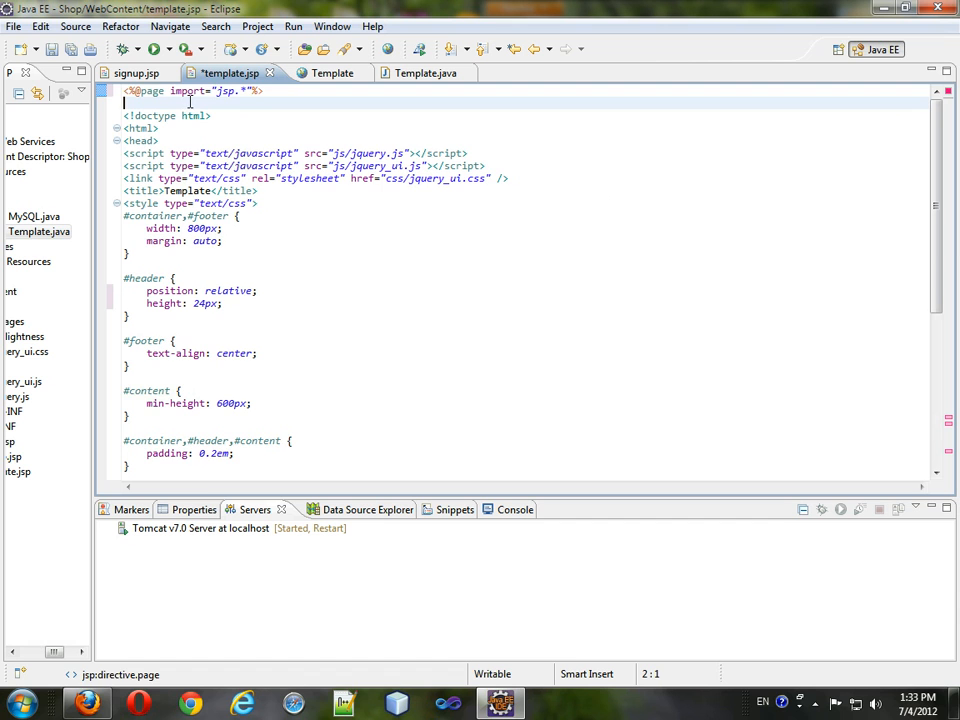
scroll("down", 3)
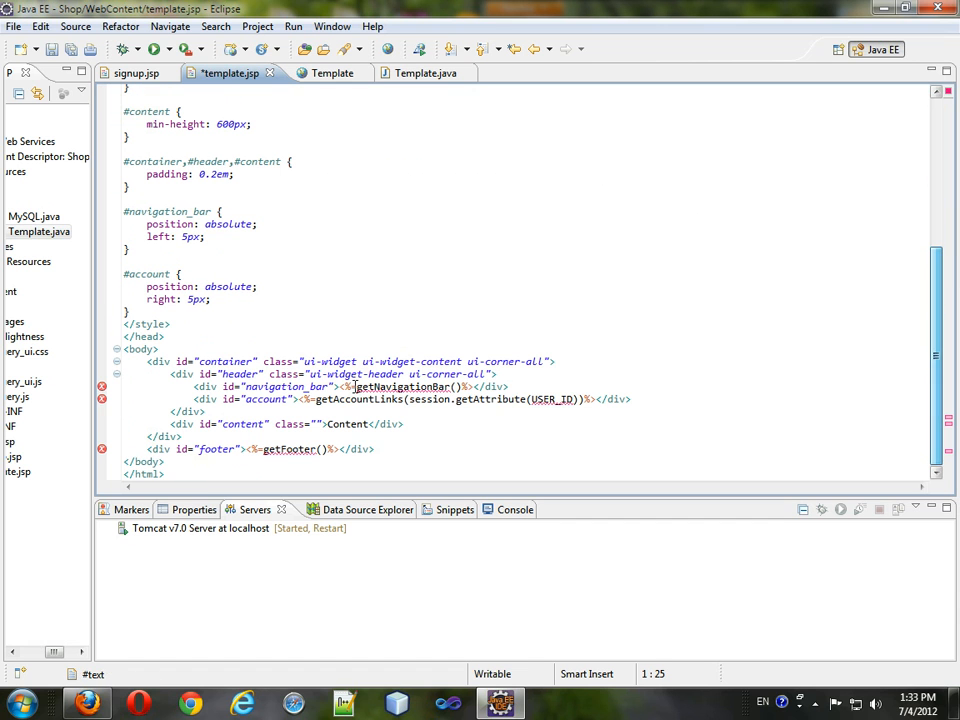
Prefix getNavigationBar, getAccountLinks, USER_ID and getFooter with 'Template.'
left_click(360, 423)
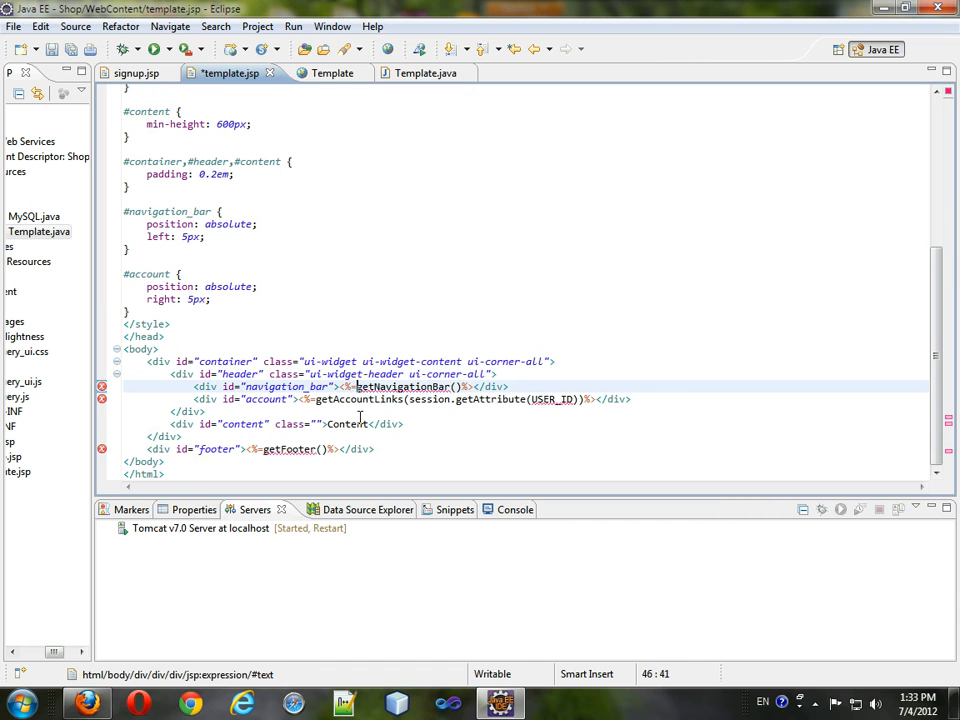
type("Template.")
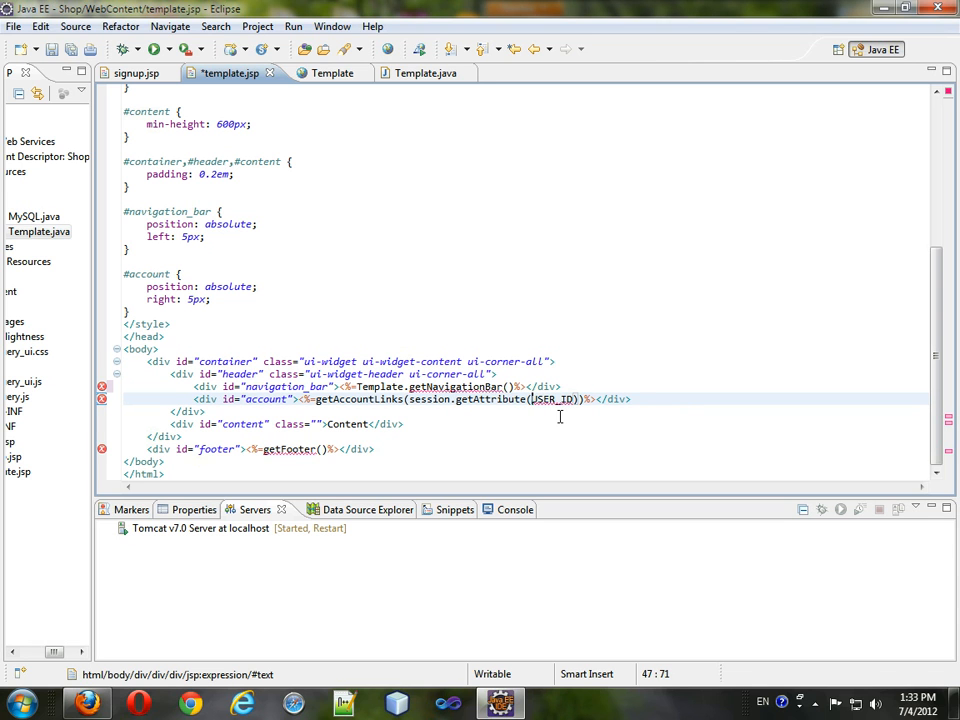
type("Template.")
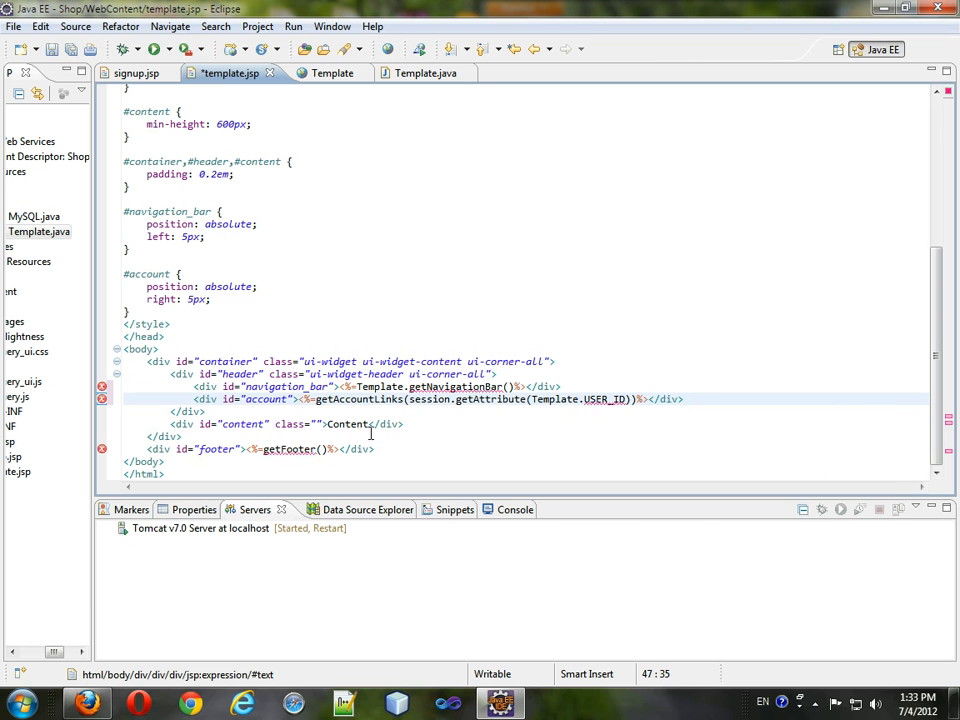
type("Template.")
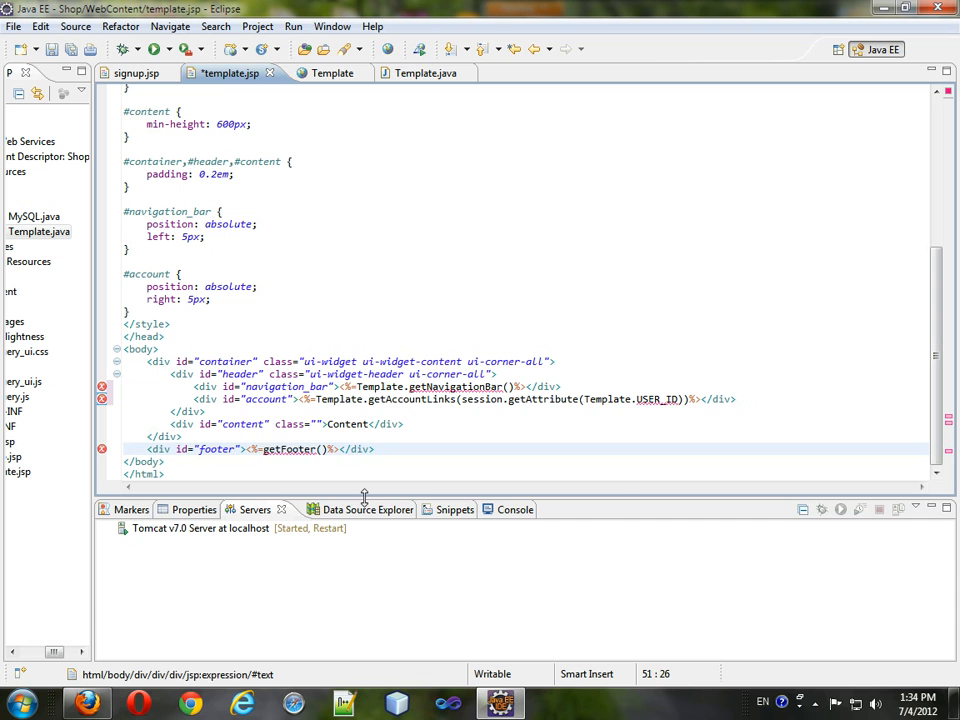
type("Template.")
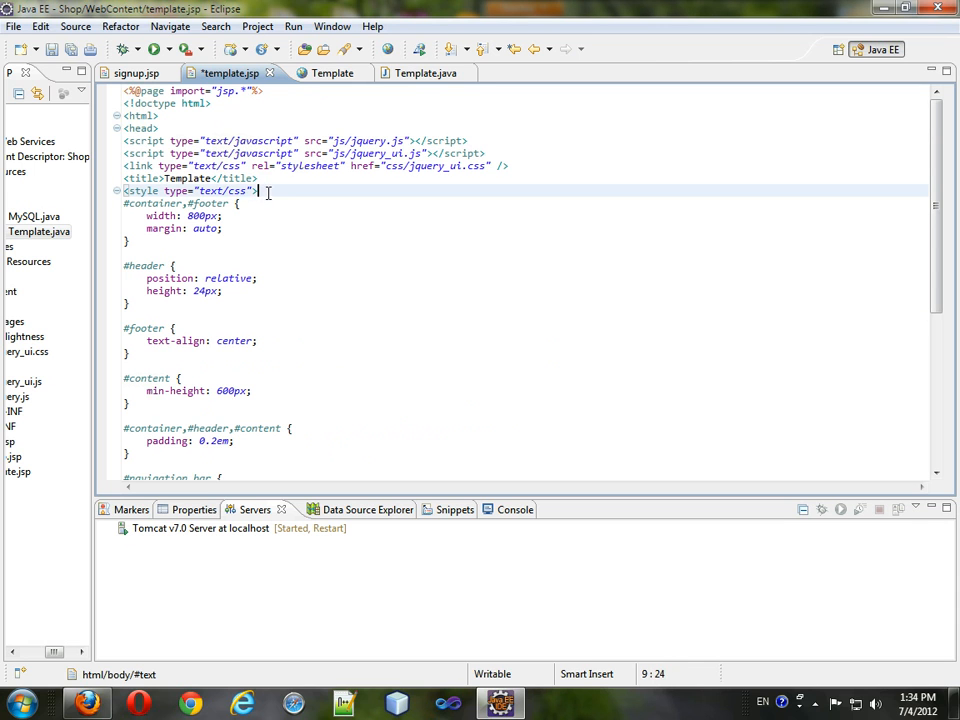
left_click(184, 203)
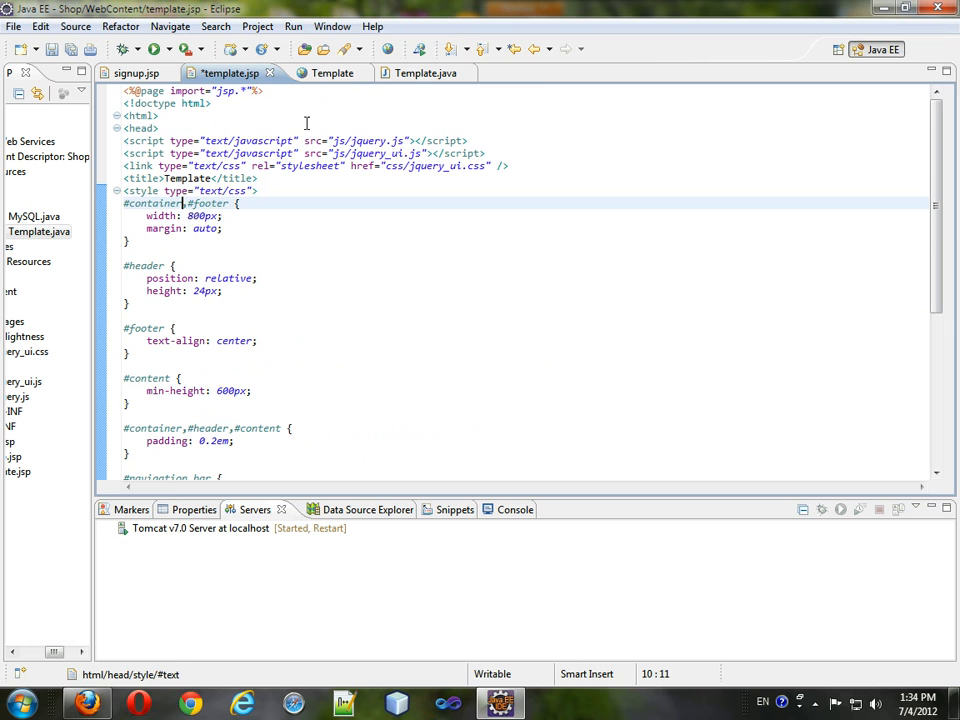
Copy the Template preview URL into Firefox and view the page maximized
left_click(320, 72)
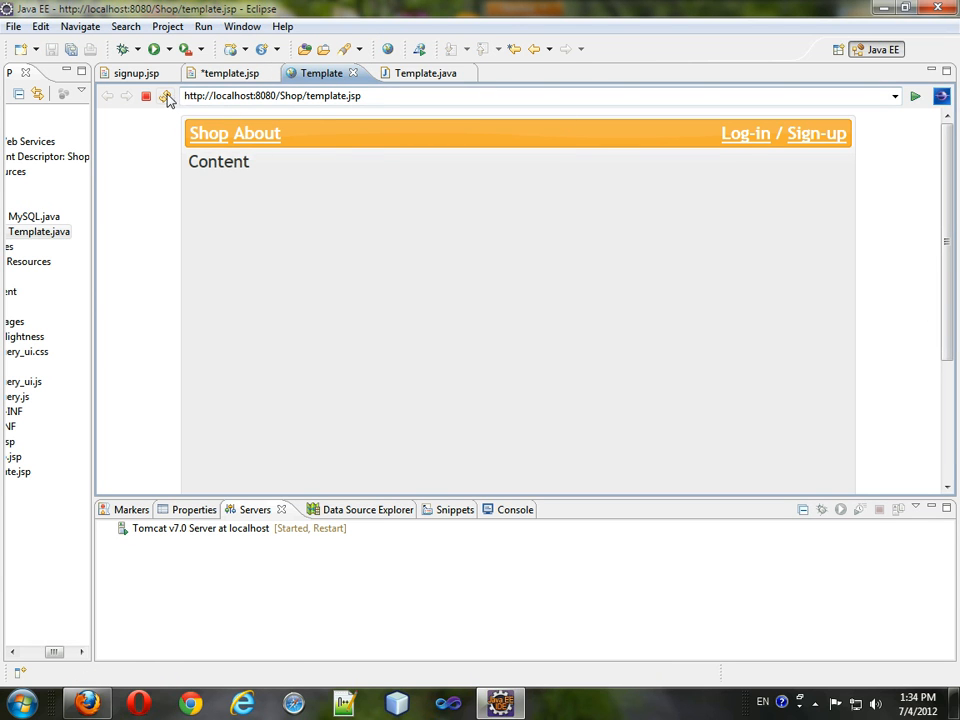
triple_click(270, 95)
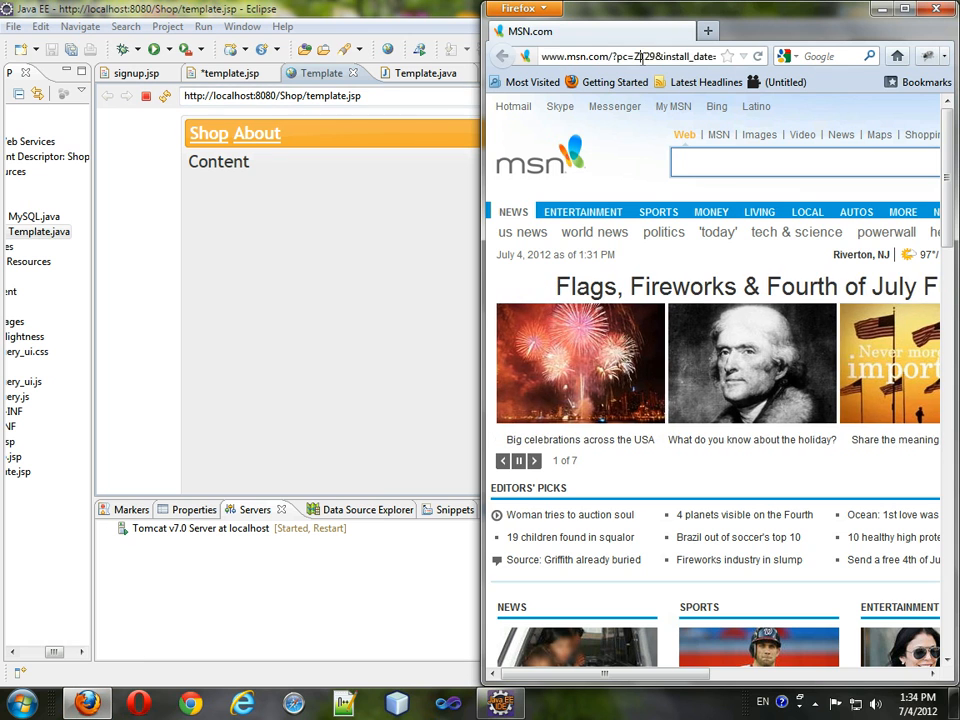
left_click(503, 56)
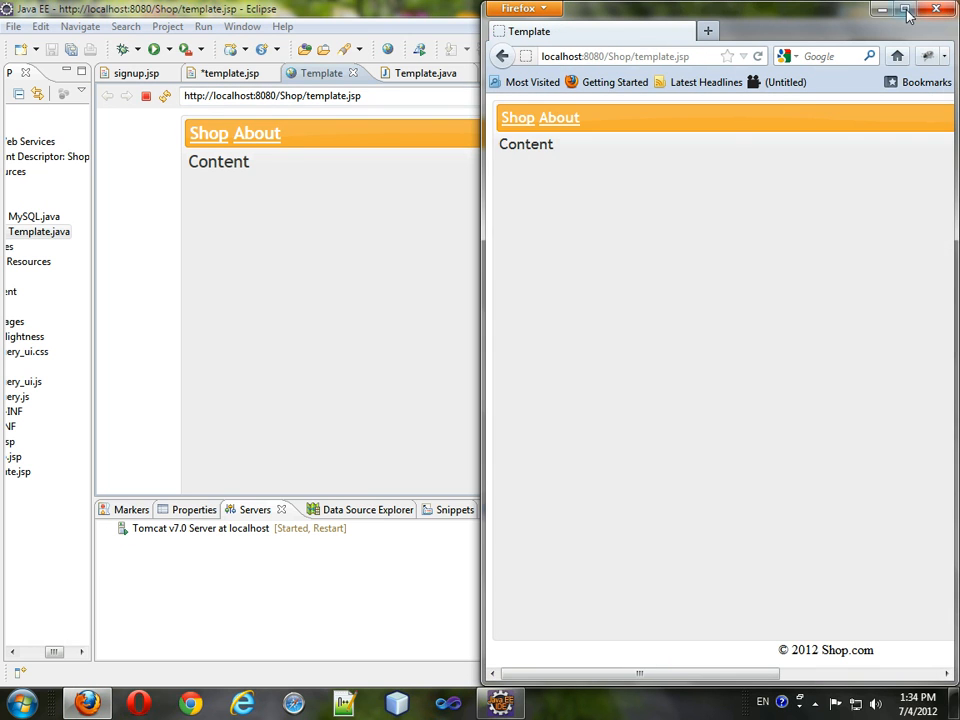
left_click(903, 9)
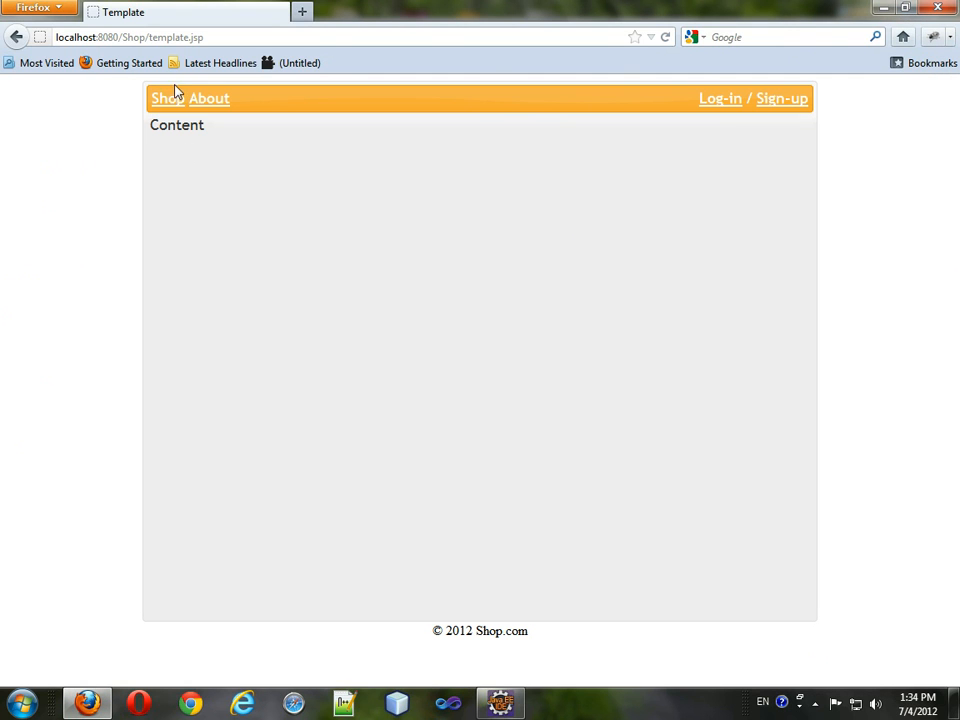
mouse_move(505, 280)
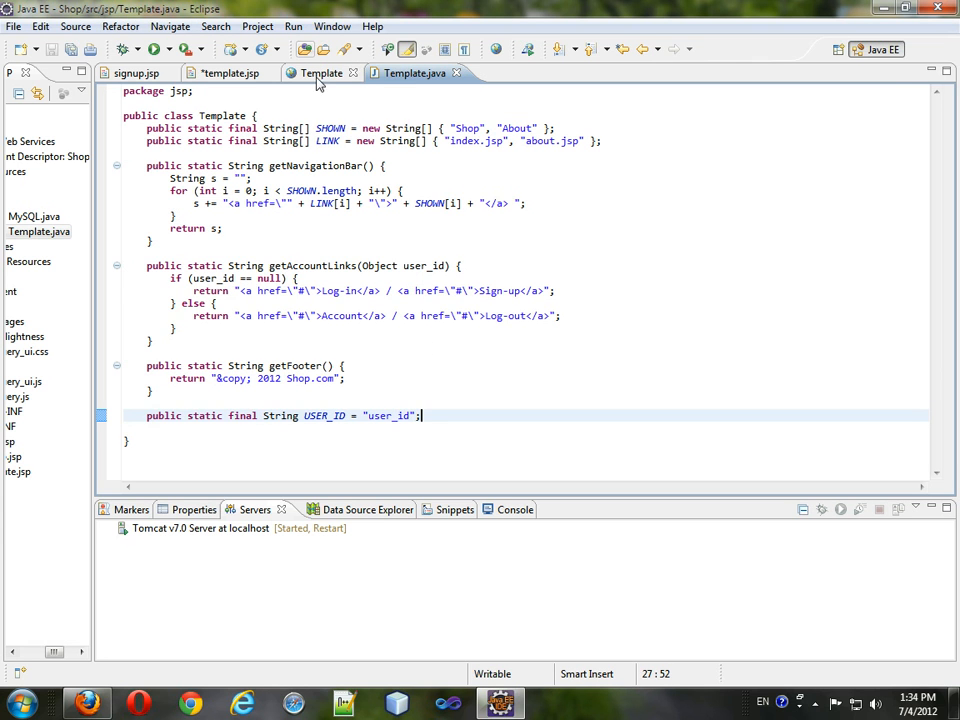
Move the page's embedded CSS rules into a new WebContent/css/template.css file
left_click(229, 72)
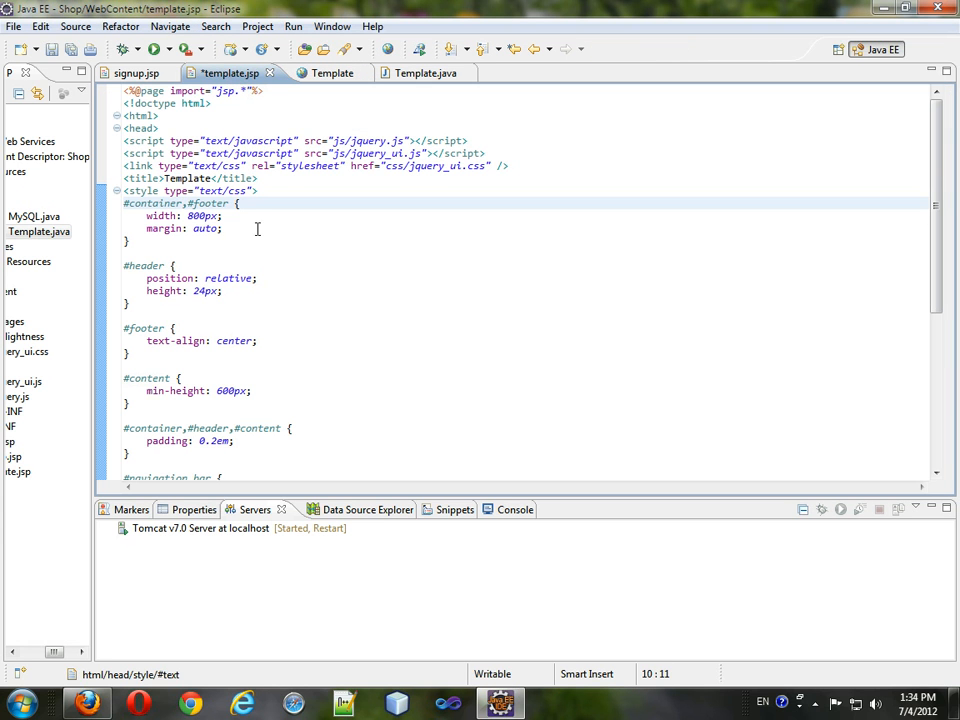
left_click(258, 190)
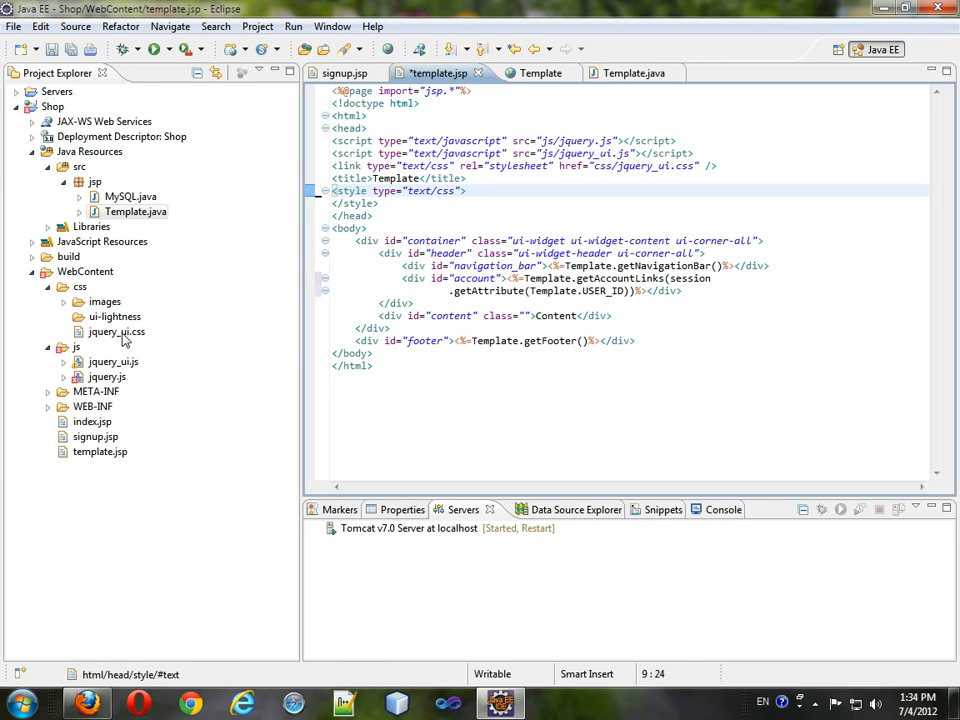
right_click(134, 211)
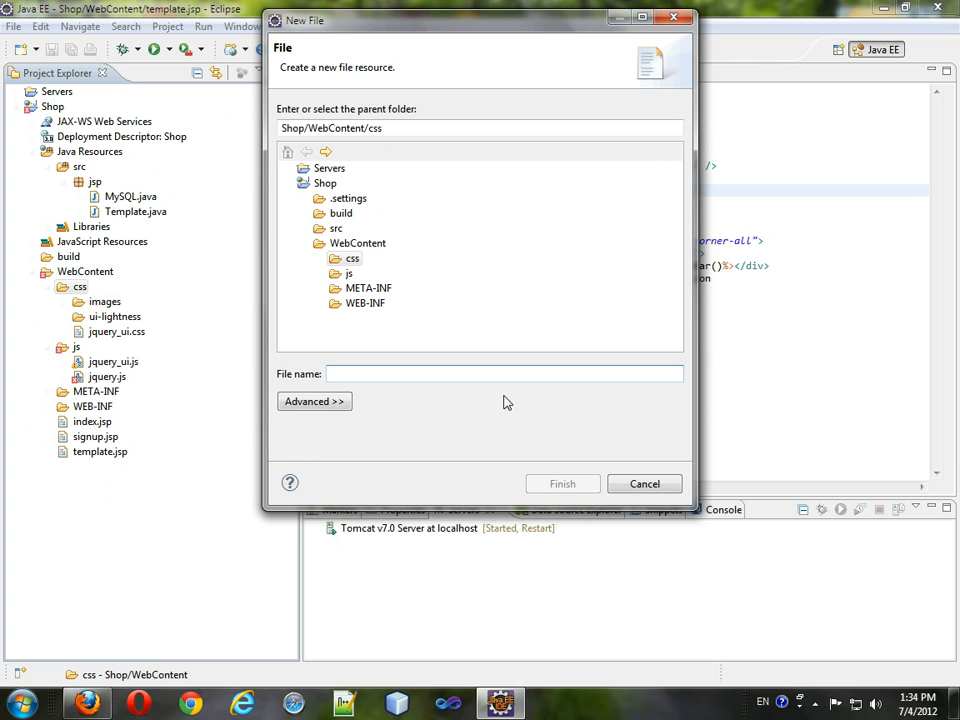
type("tempal")
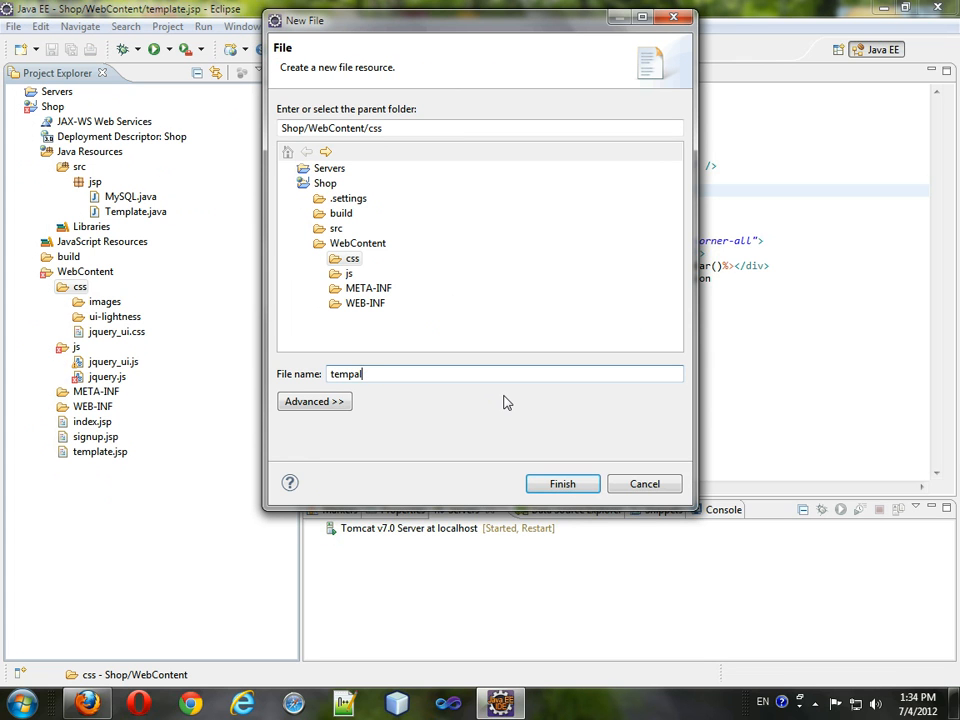
type("template.c")
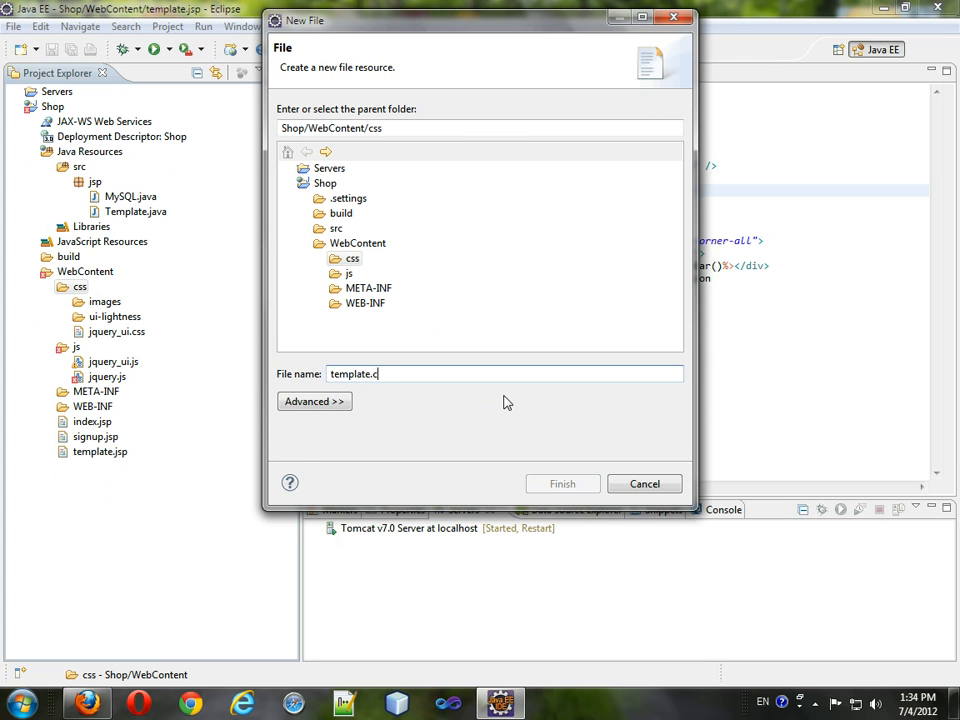
left_click(562, 483)
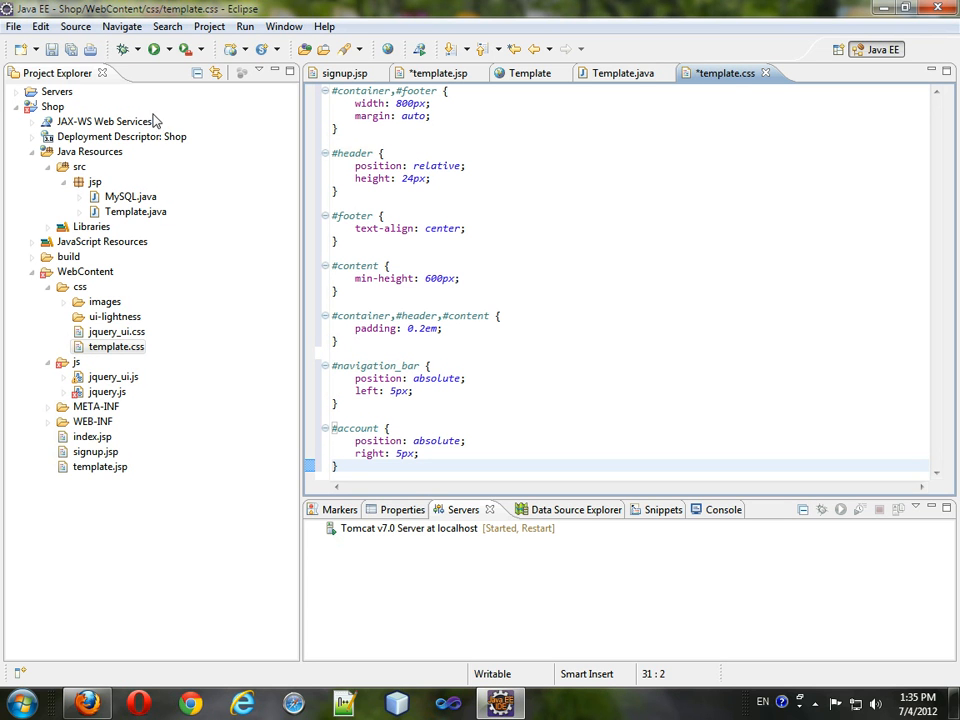
Link css/template.css after the jquery_ui.css link in template.jsp and reposition the <title>Template</title> line
left_click(618, 72)
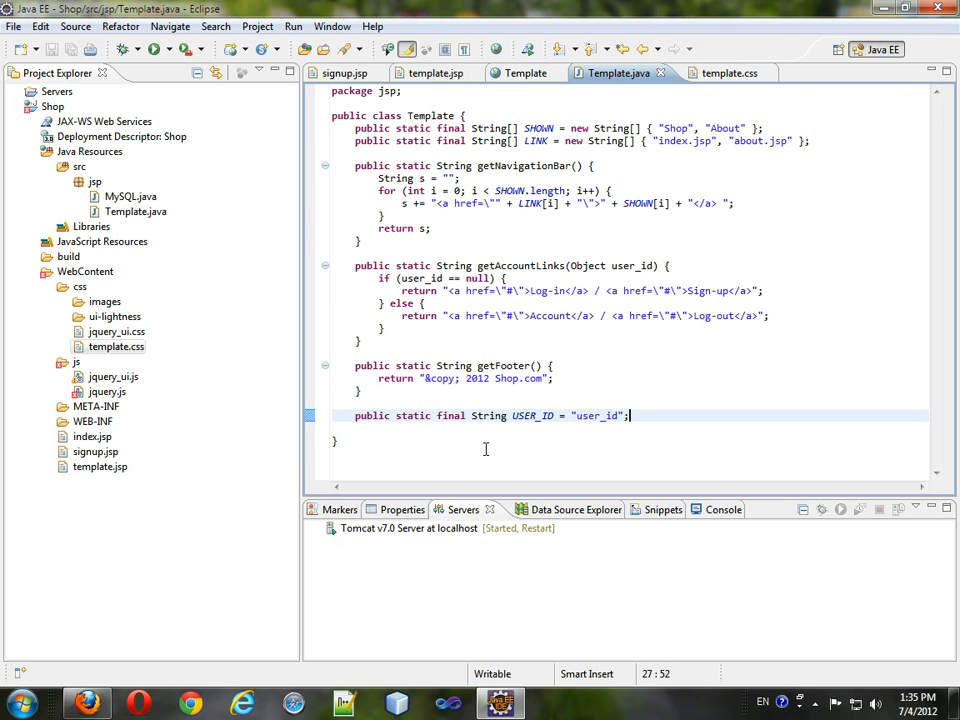
left_click(436, 72)
type("<link type=\"text/css\">")
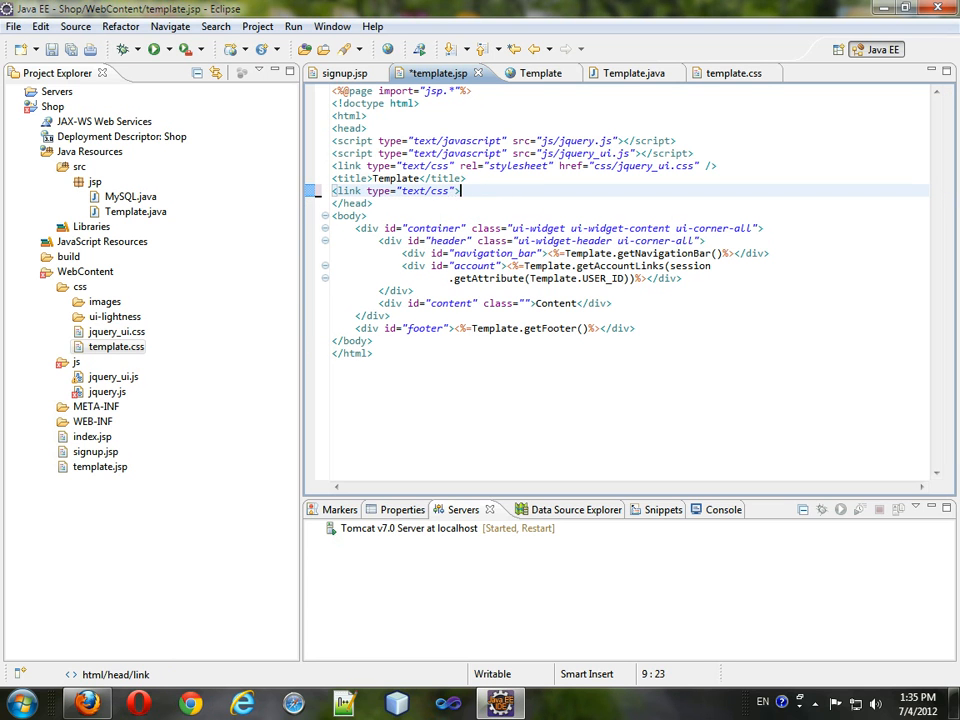
type("/")
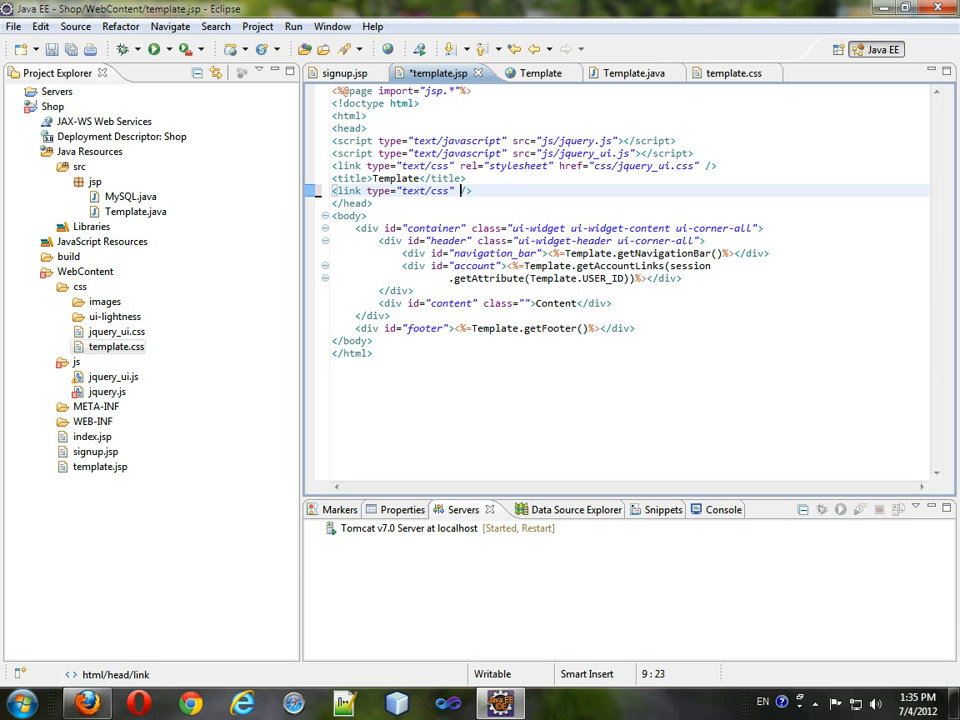
type("rel=\"stylesheet")
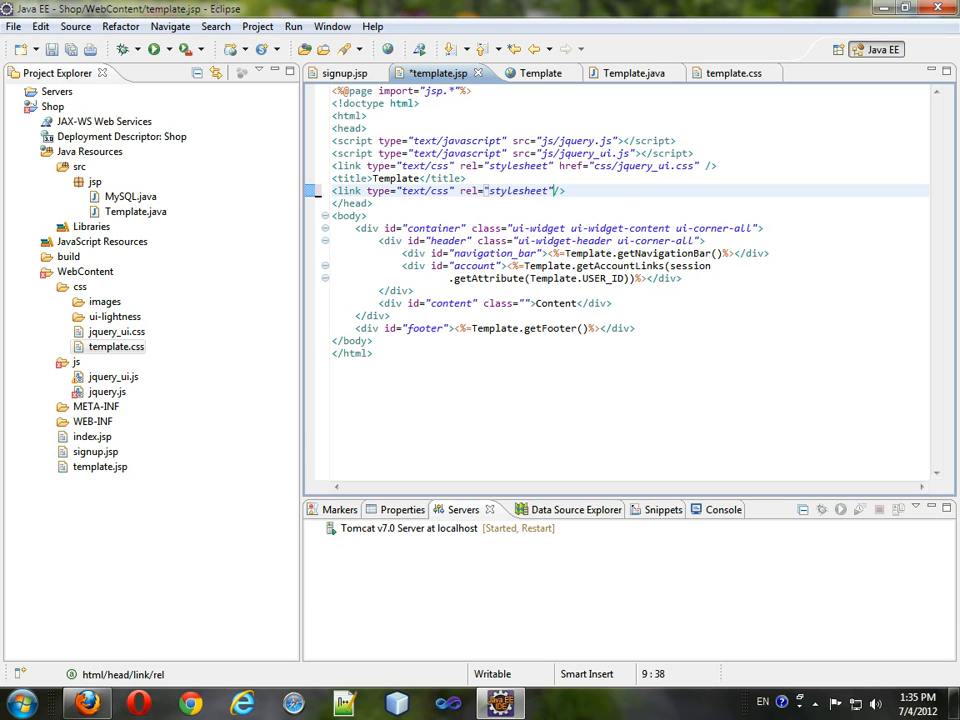
type("href=")
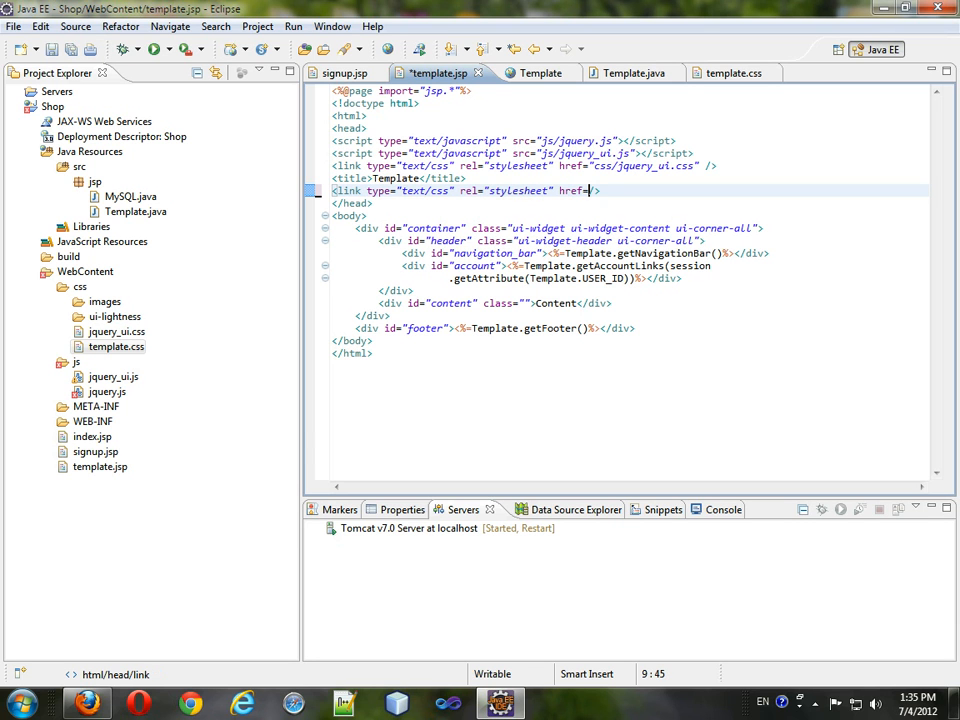
type("\"\"")
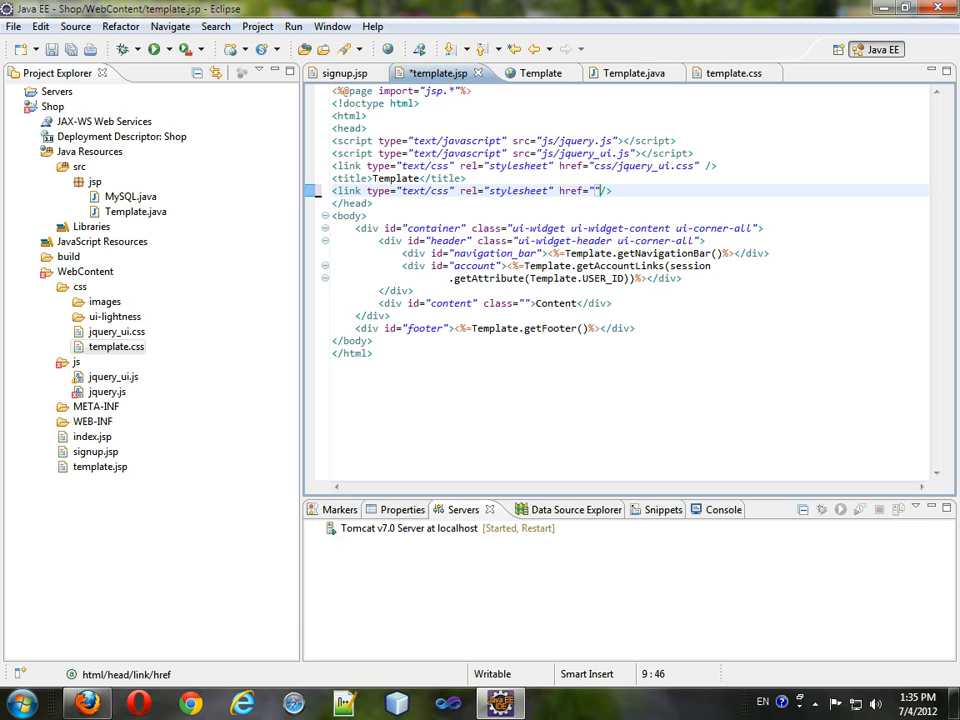
type("css/tepl")
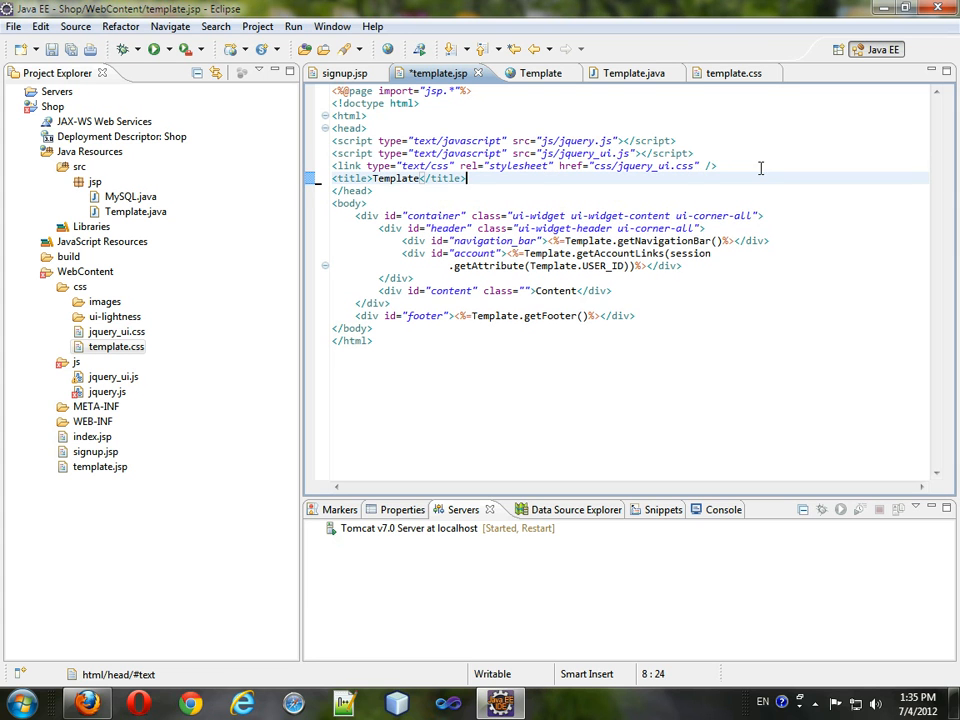
type("<link type=\"text/css\" rel=\"stylesheet\" href=\"css/template.css\" />")
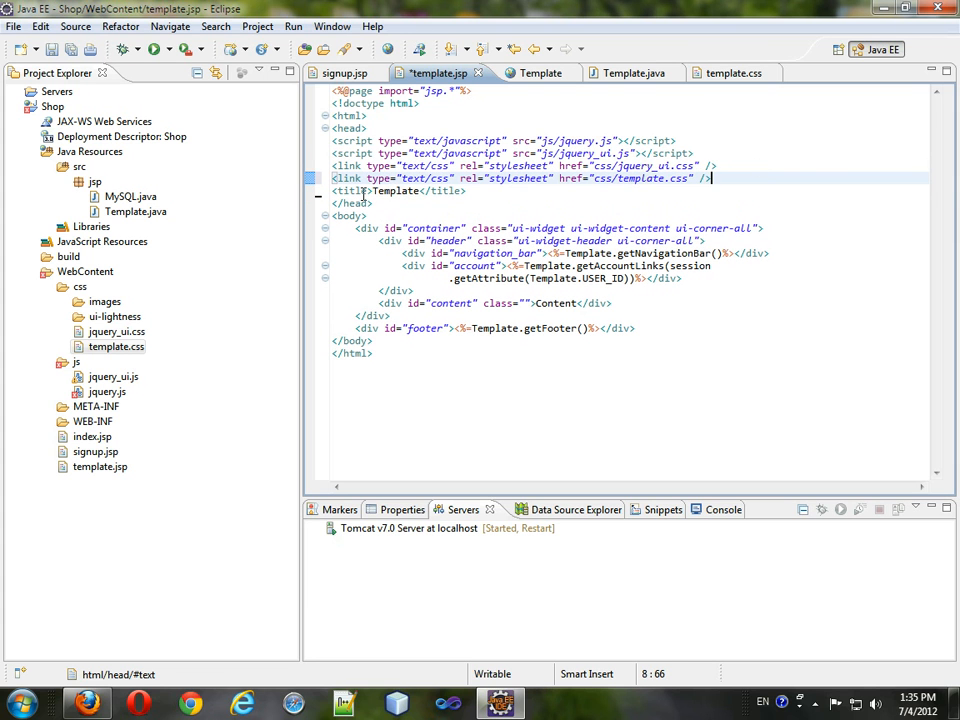
double_click(397, 191)
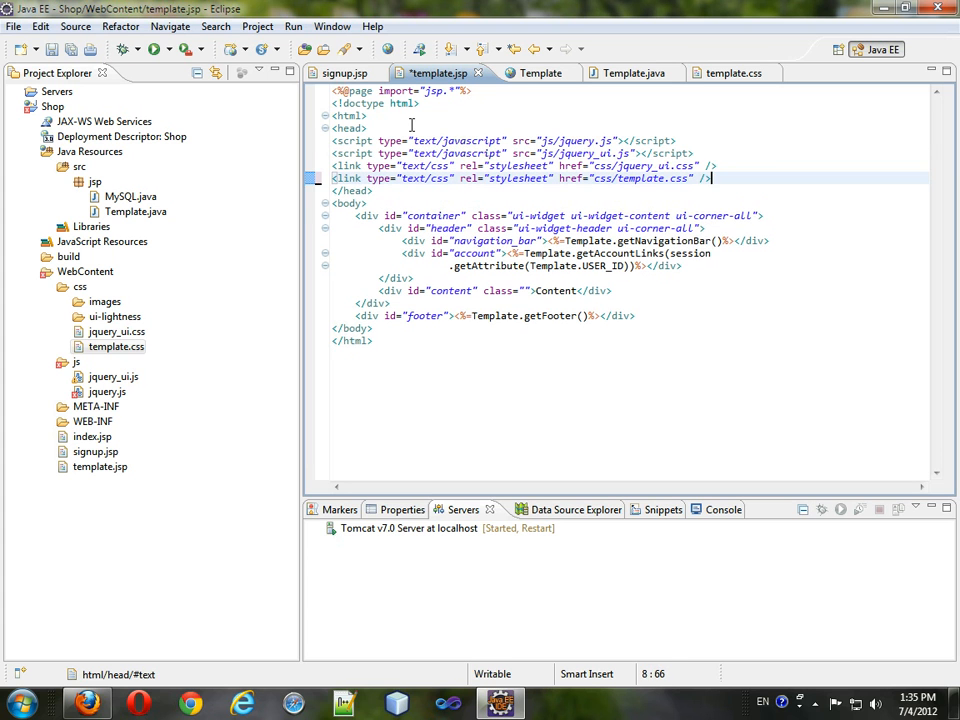
type("<title>Template</title>")
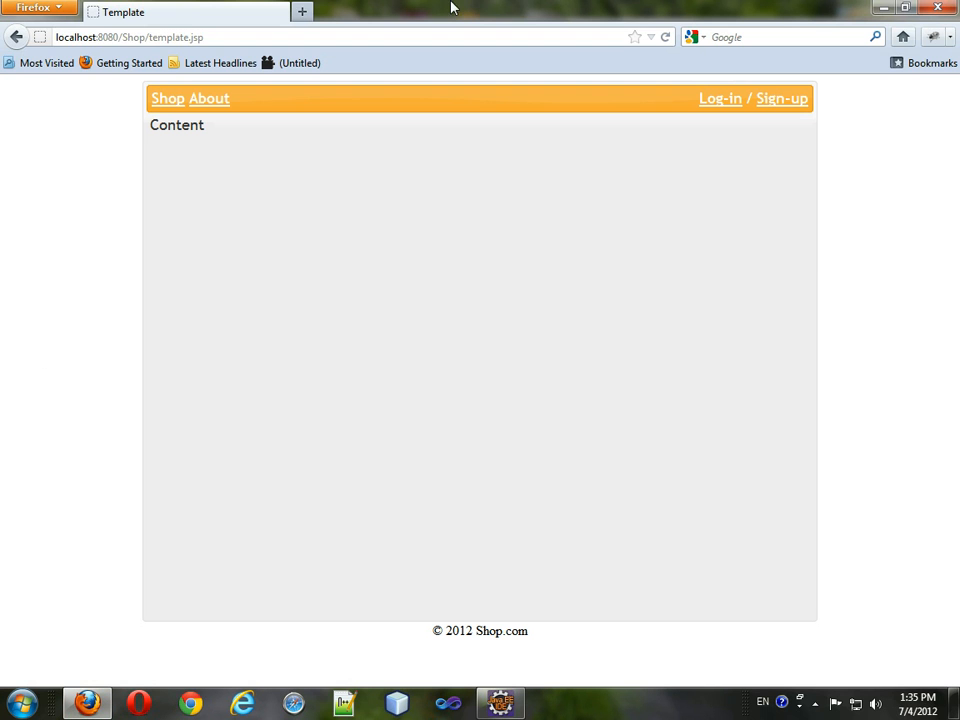
mouse_move(258, 242)
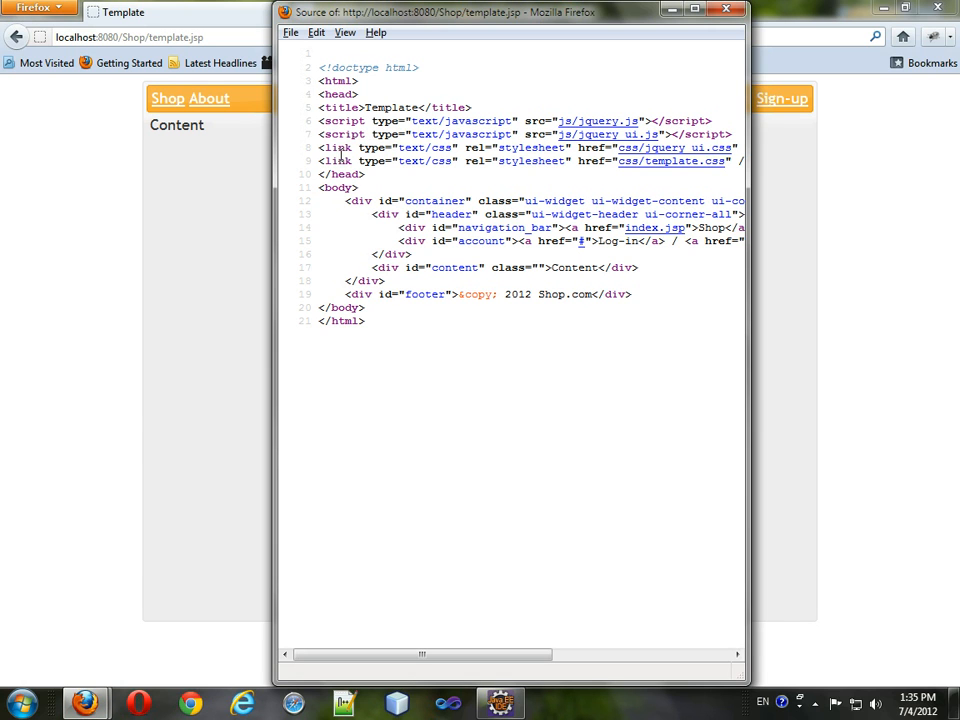
mouse_move(664, 243)
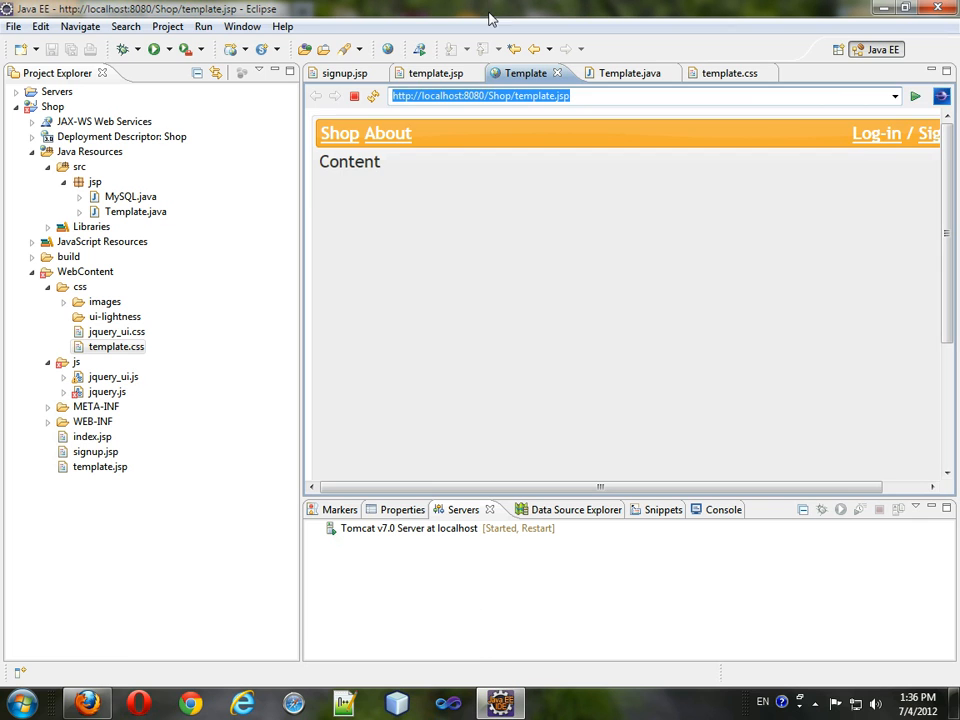
left_click(436, 72)
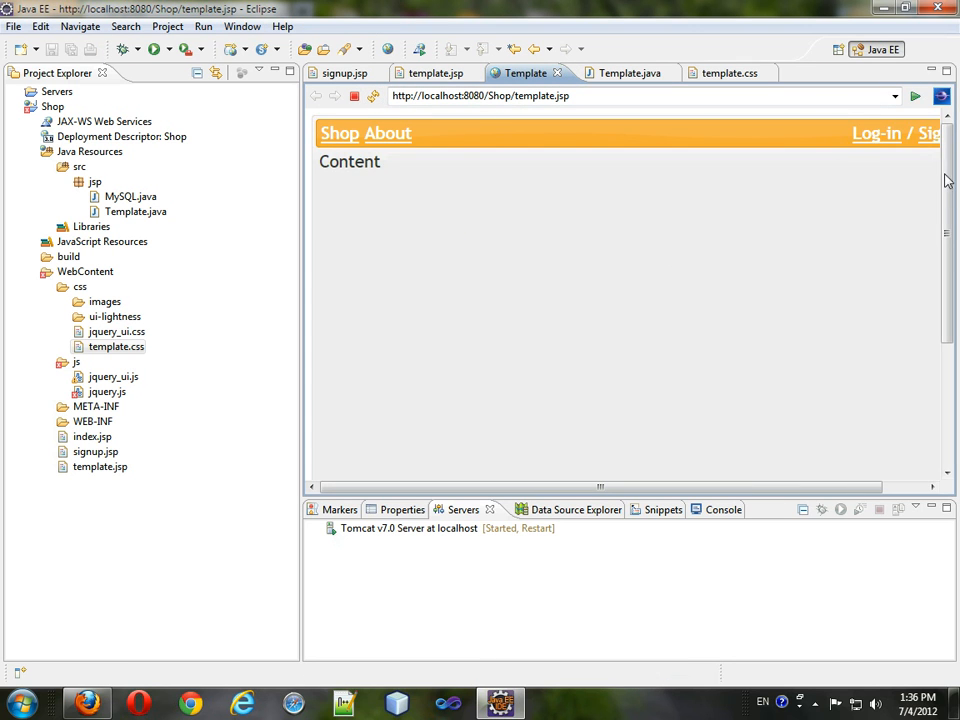
mouse_move(520, 152)
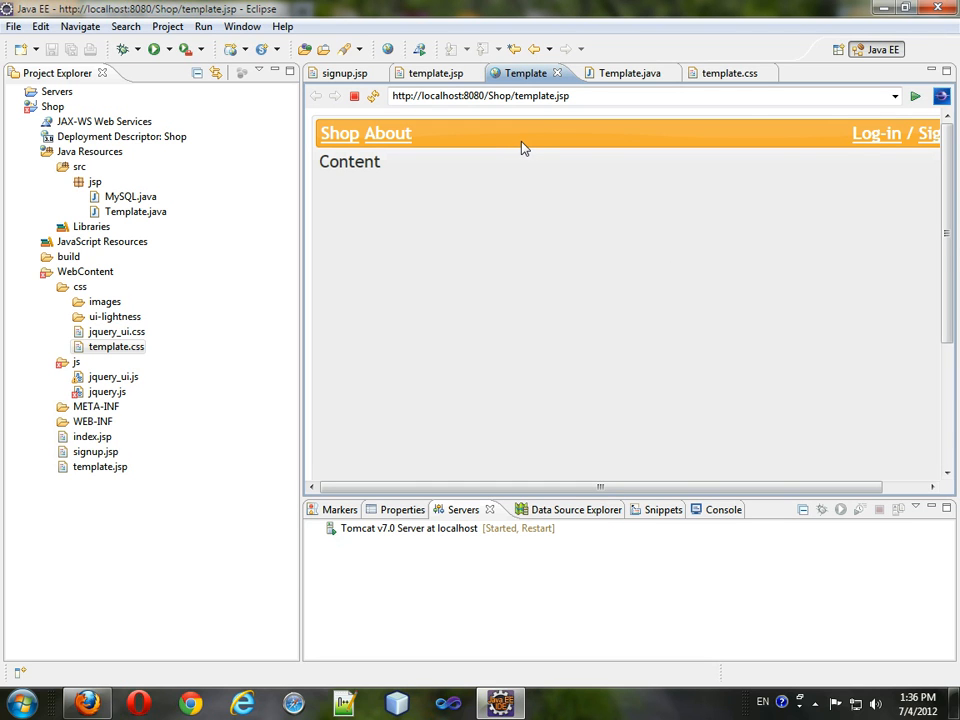
mouse_move(537, 142)
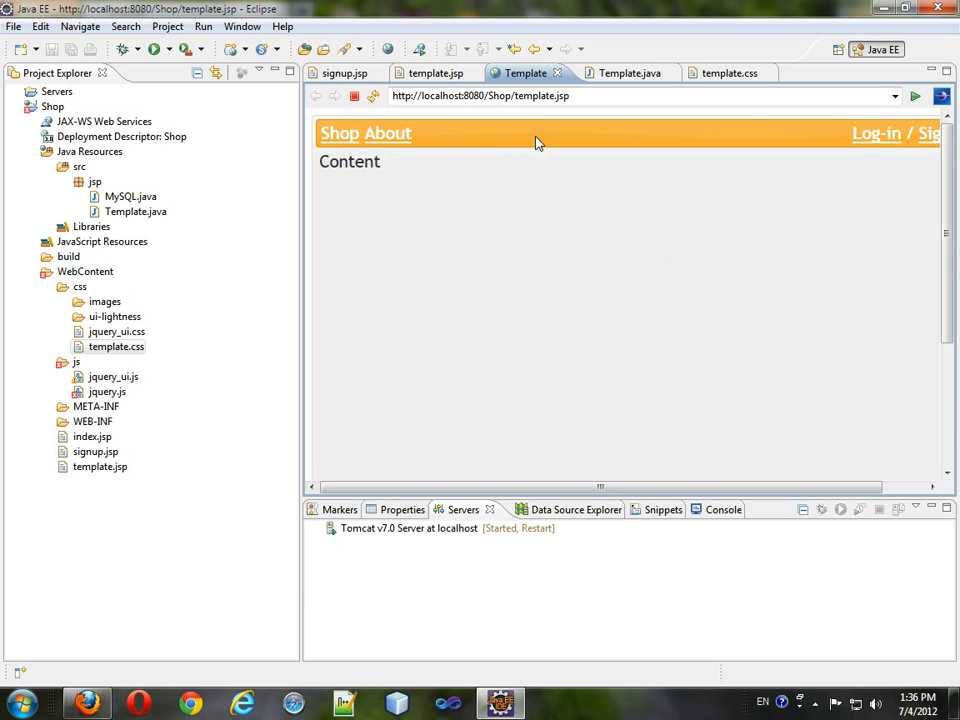